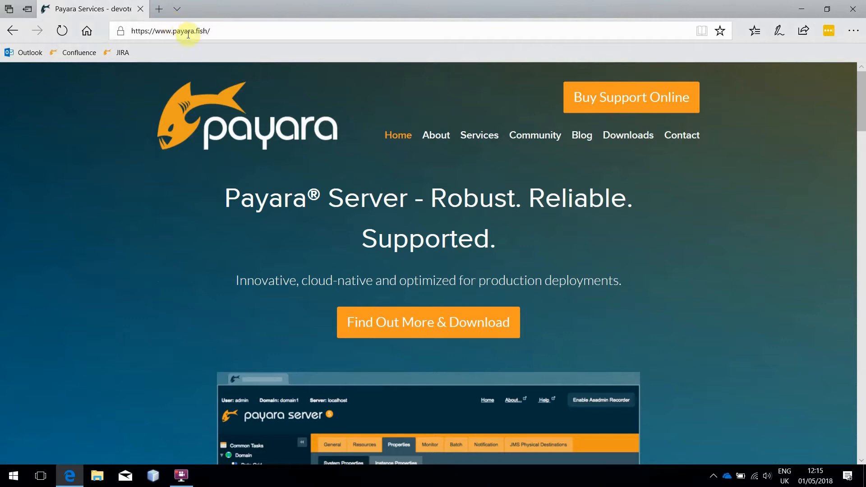
pyautogui.moveTo(628, 135)
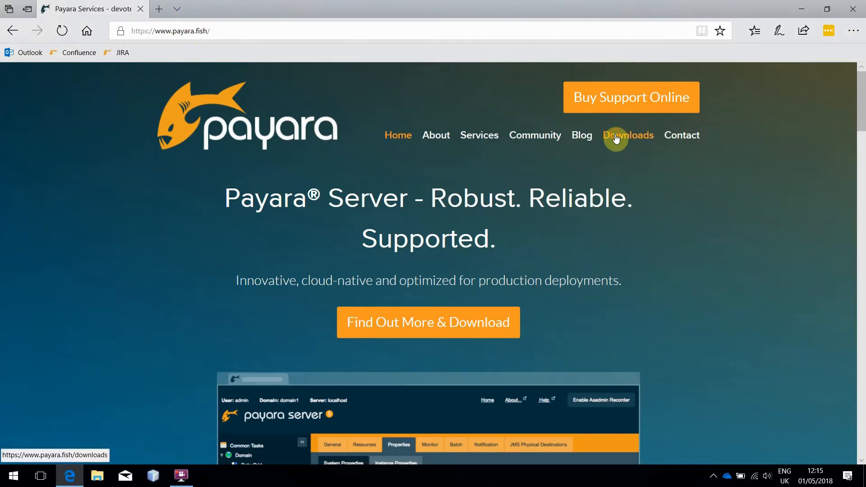
# - Show the Payara Micro 181 download on the Payara Downloads page
pyautogui.click(628, 136)
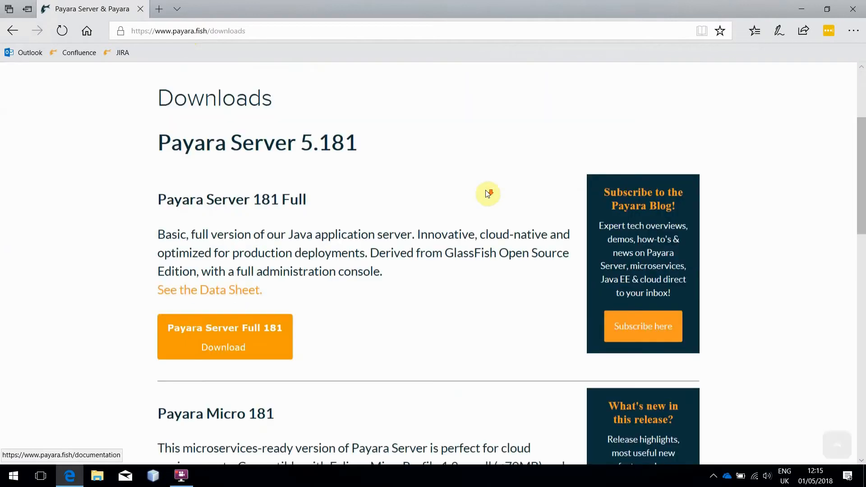
pyautogui.scroll(-3)
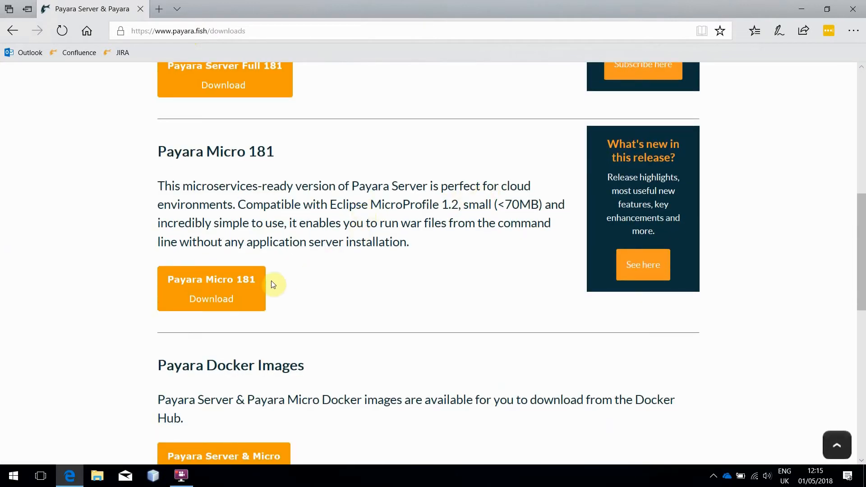
pyautogui.moveTo(133, 373)
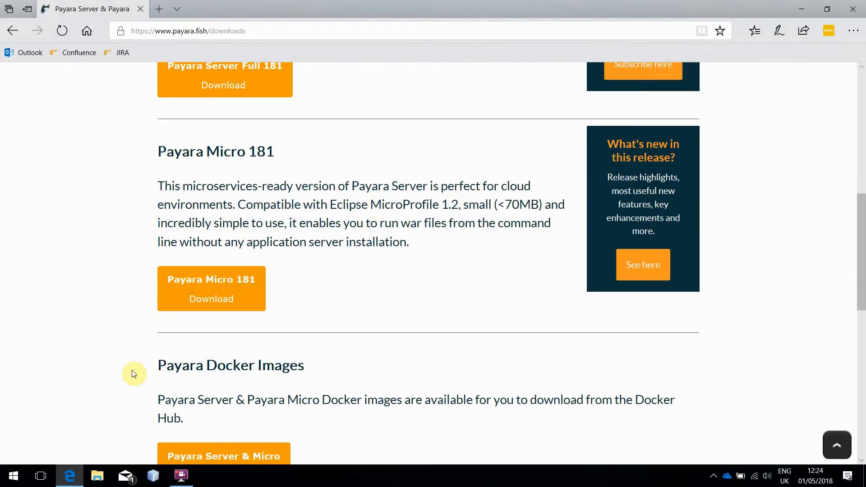
# - Run java -jar .\payara-micro-5.181.jar from Downloads in a new PowerShell window
pyautogui.rightClick(12, 476)
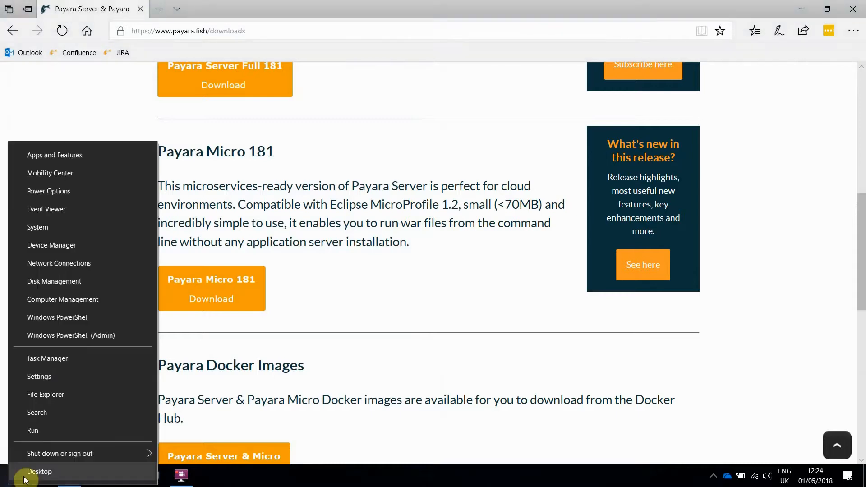
pyautogui.click(57, 317)
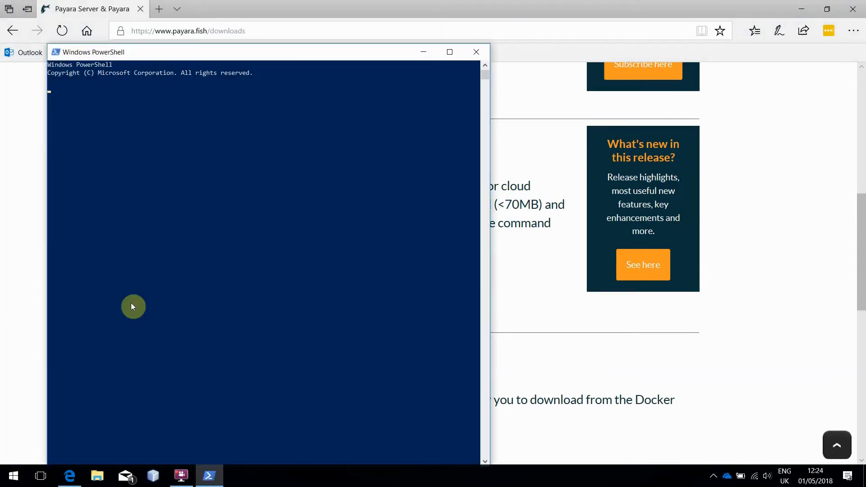
pyautogui.write('cd D')
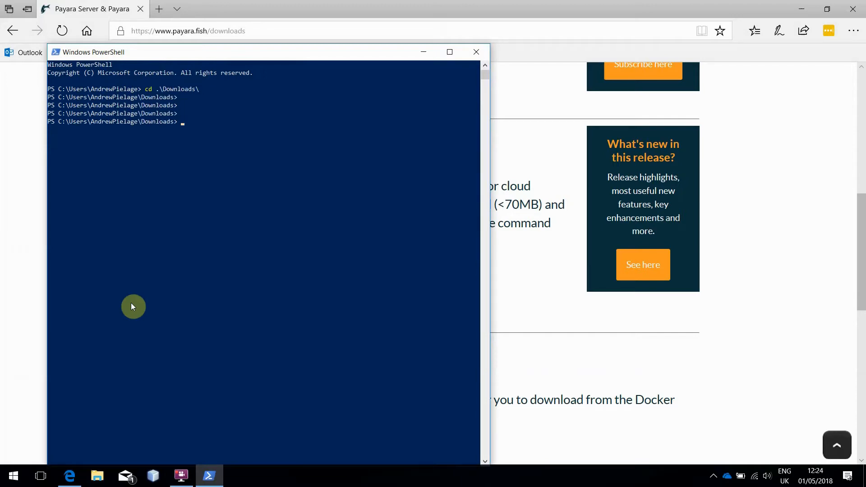
pyautogui.write('java')
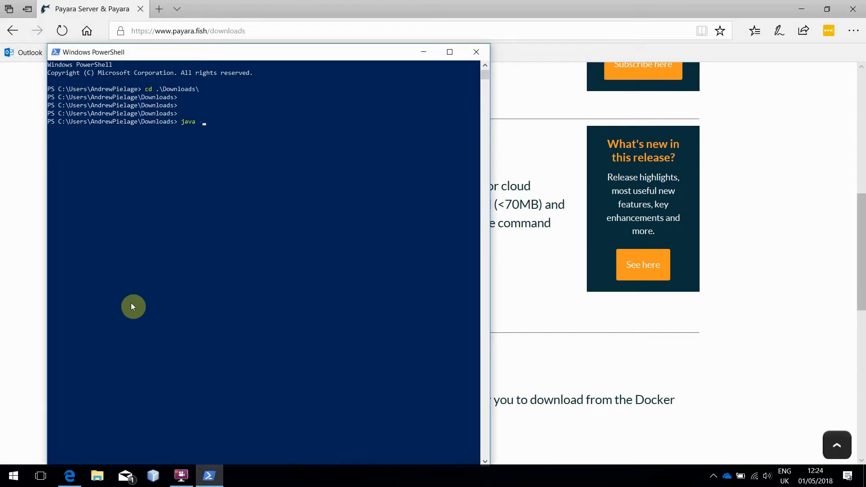
pyautogui.write('-jar')
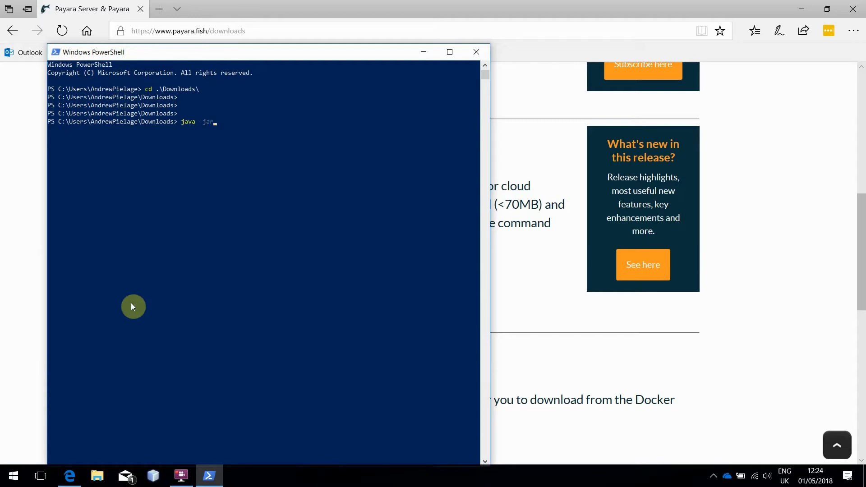
pyautogui.write('payara-mic')
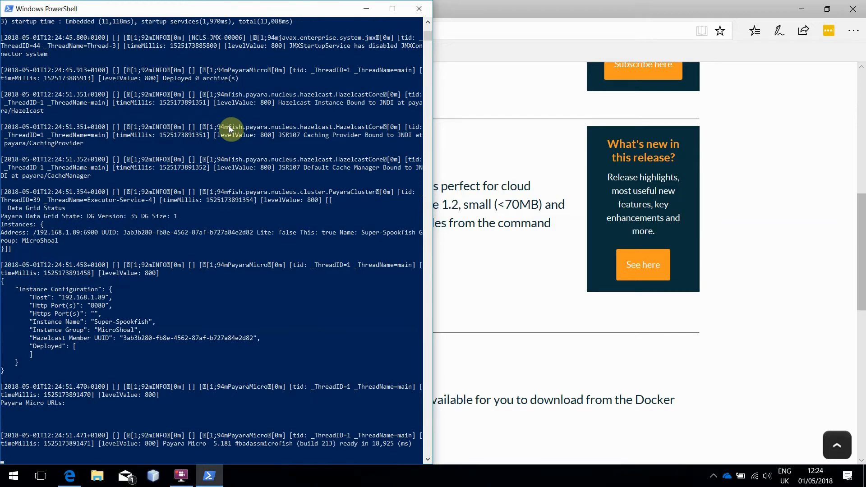
pyautogui.moveTo(367, 434)
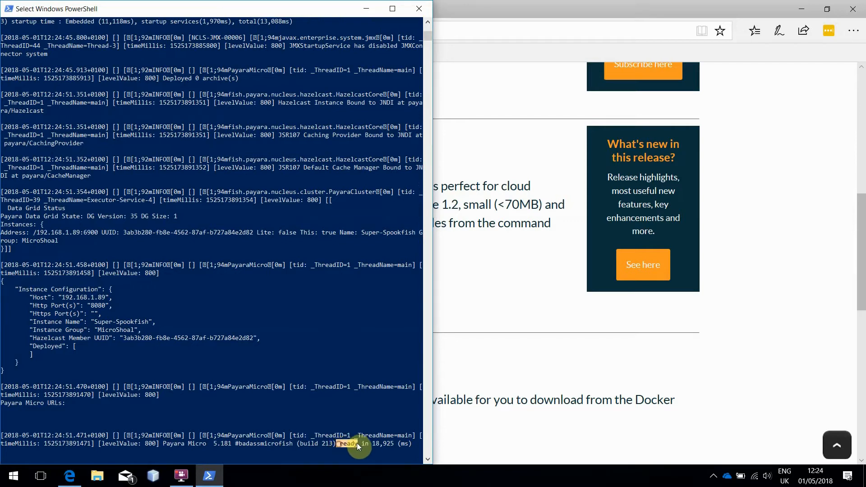
pyautogui.moveTo(316, 420)
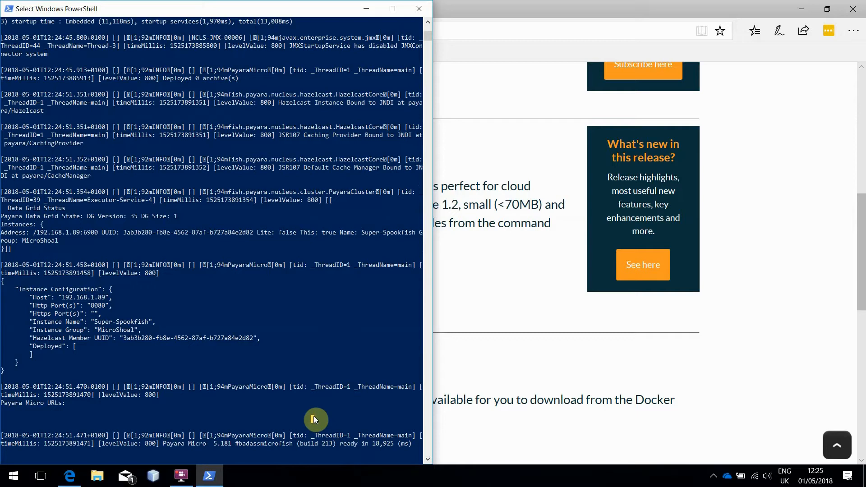
# - Run java -jar .\payara-micro-5.181.jar --autobindhttp from Downloads in a second PowerShell window
pyautogui.rightClick(12, 475)
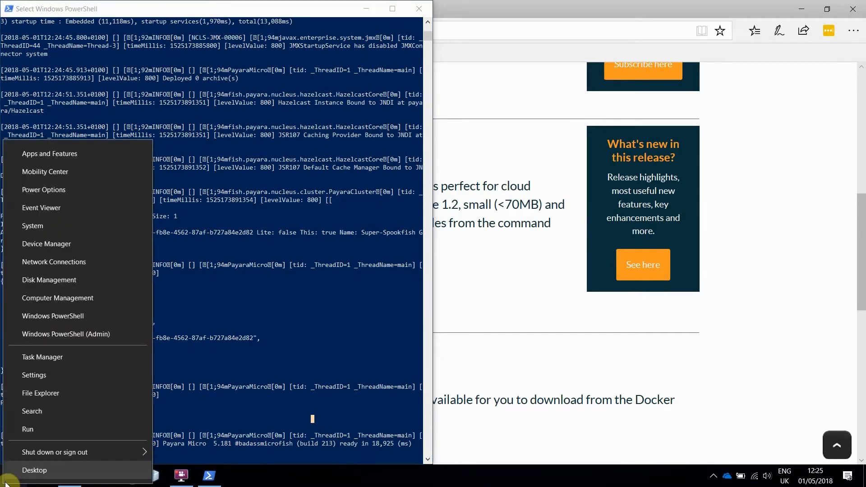
pyautogui.click(52, 316)
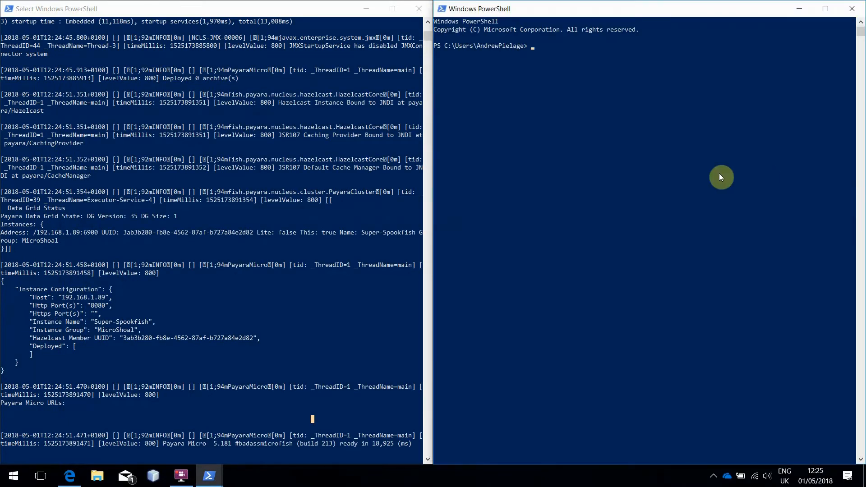
pyautogui.write('cd Dow')
pyautogui.write('jav')
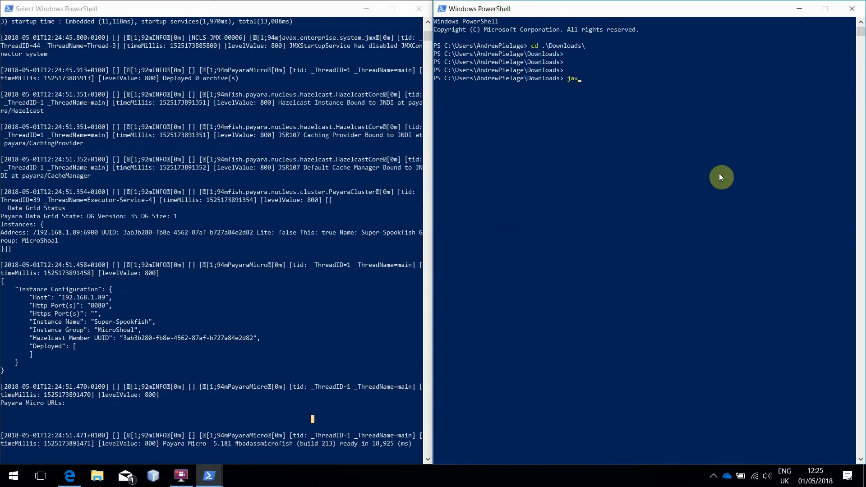
pyautogui.write('-jar pay')
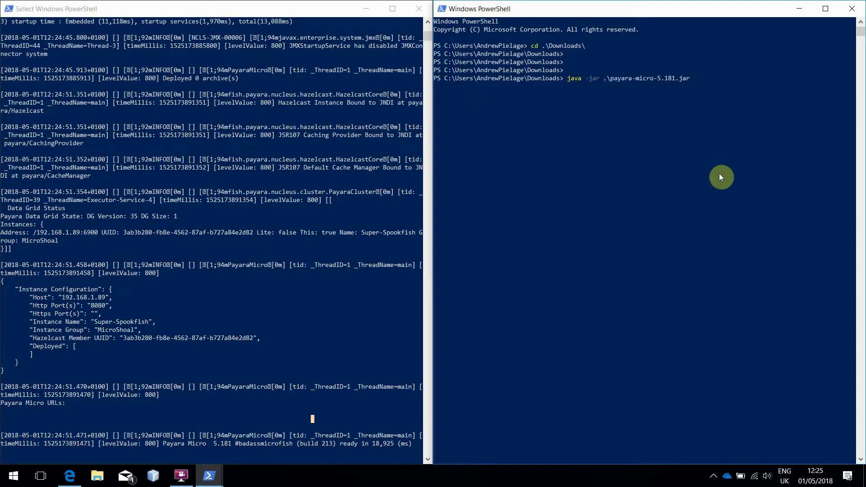
pyautogui.write('--a')
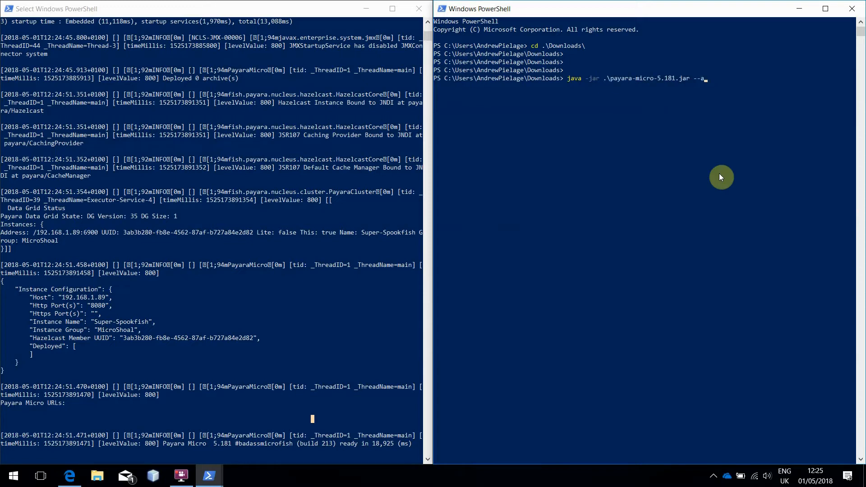
pyautogui.write('utobindht')
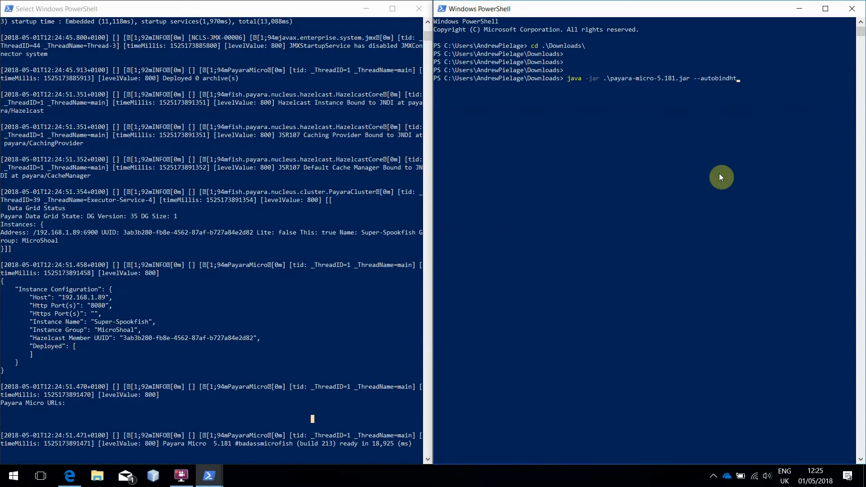
pyautogui.write('tp')
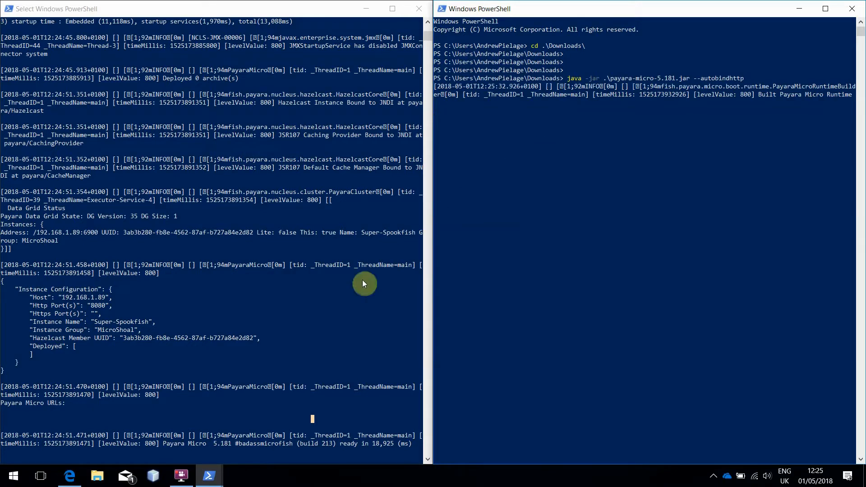
pyautogui.moveTo(132, 320)
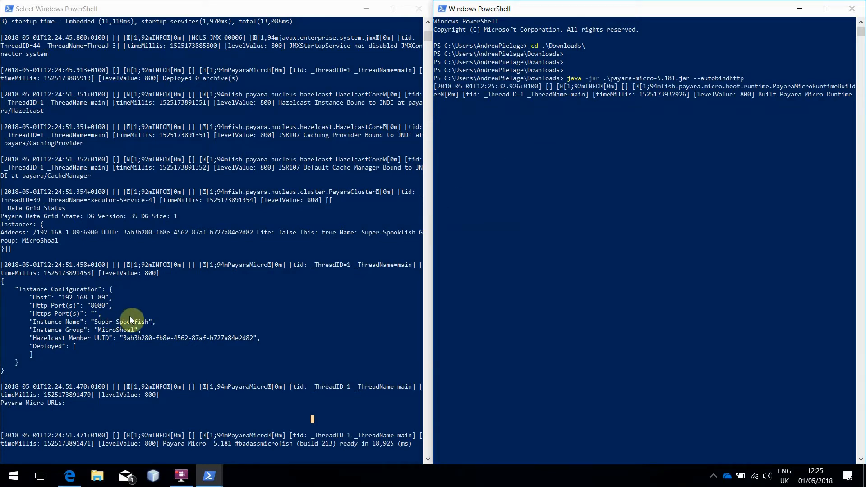
pyautogui.moveTo(535, 246)
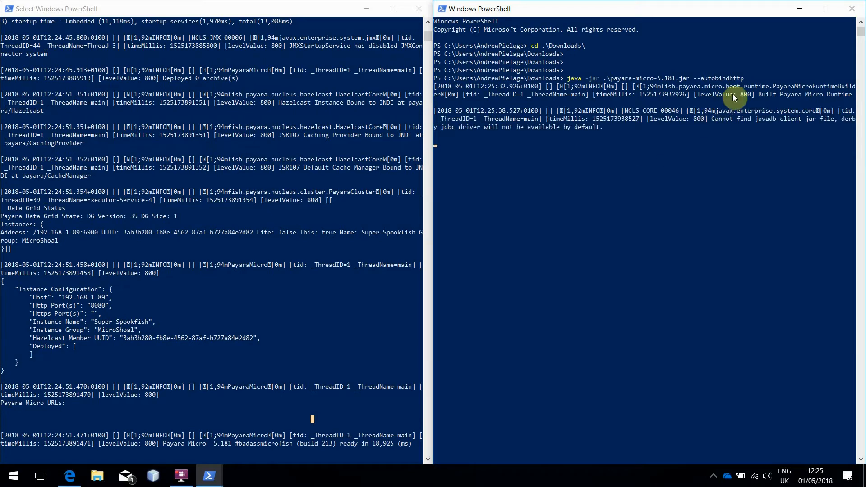
pyautogui.moveTo(710, 138)
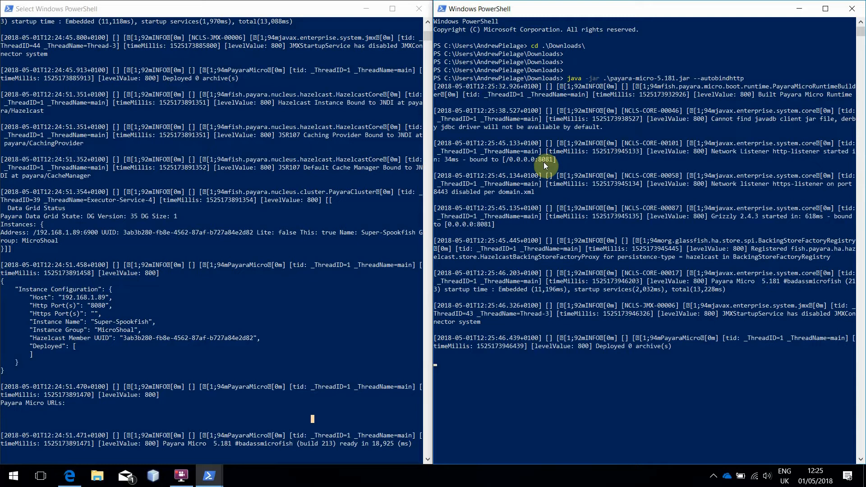
pyautogui.moveTo(427, 158)
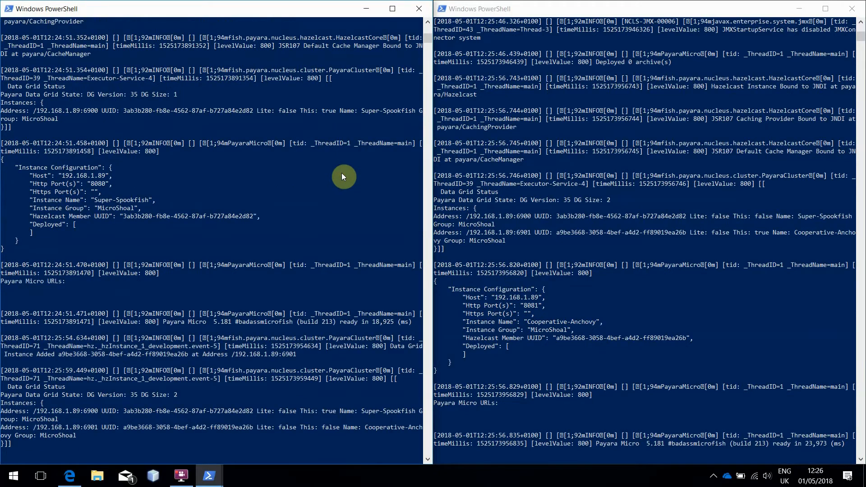
pyautogui.moveTo(304, 345)
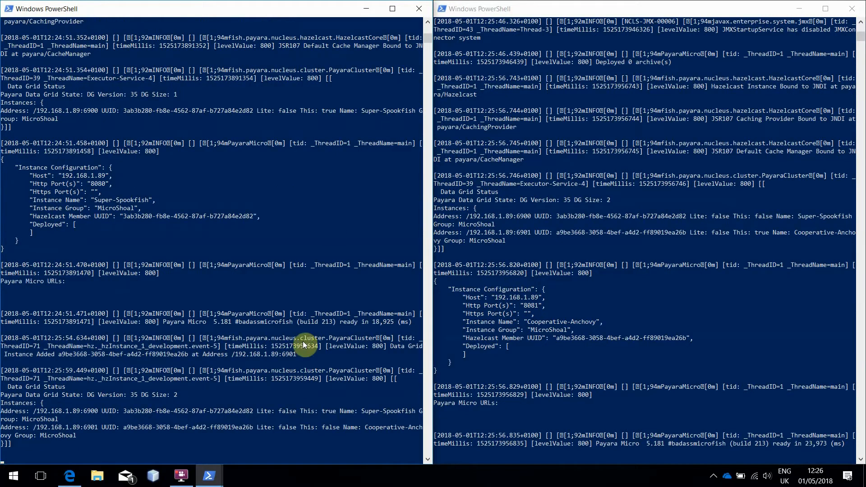
pyautogui.moveTo(14, 447)
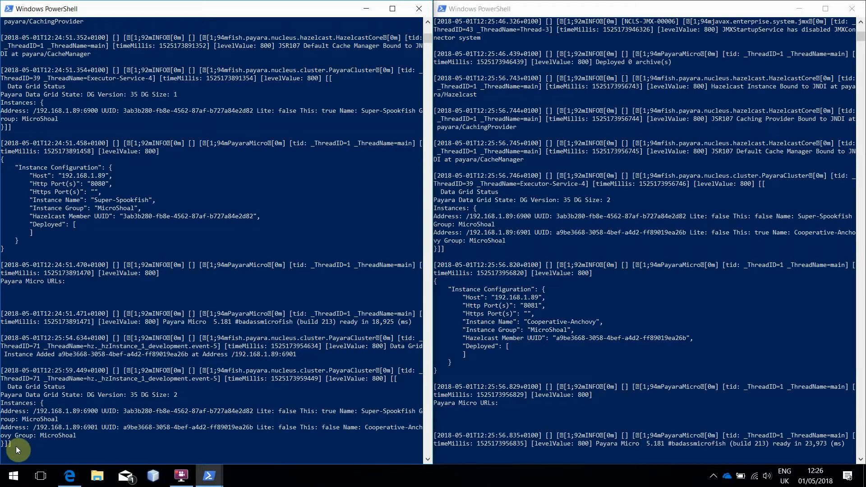
pyautogui.moveTo(100, 444)
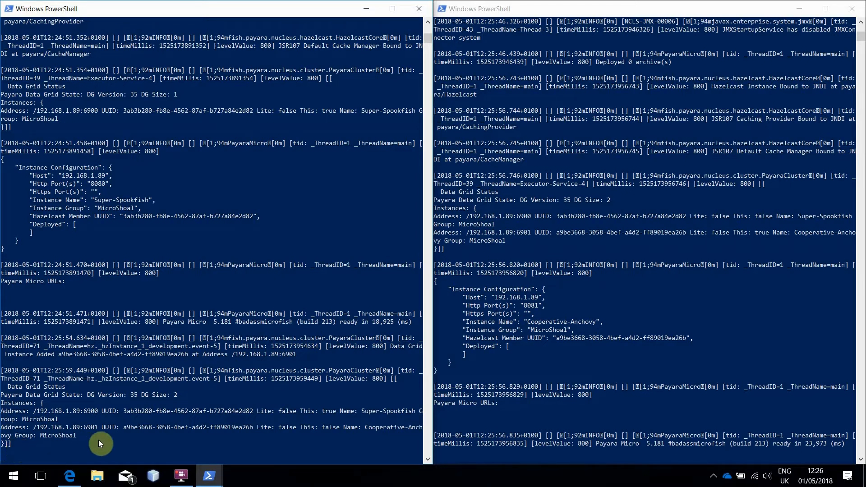
pyautogui.moveTo(225, 438)
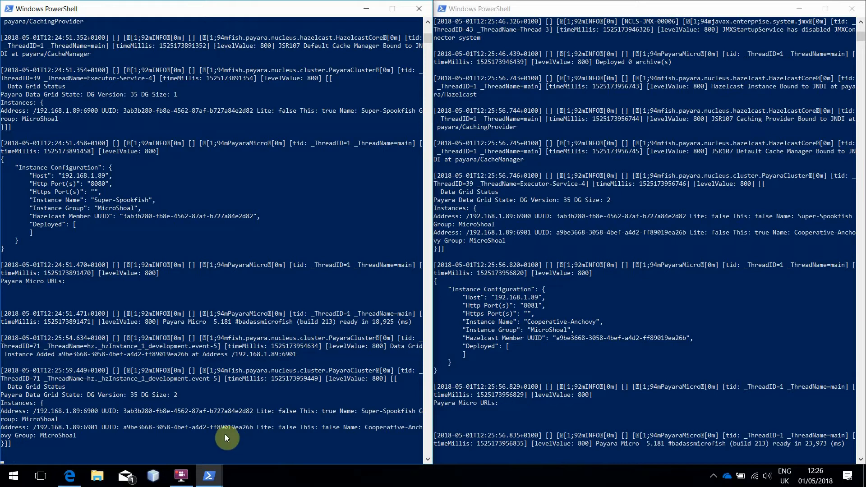
# - Get a Downloads prompt in a third PowerShell window
pyautogui.rightClick(12, 475)
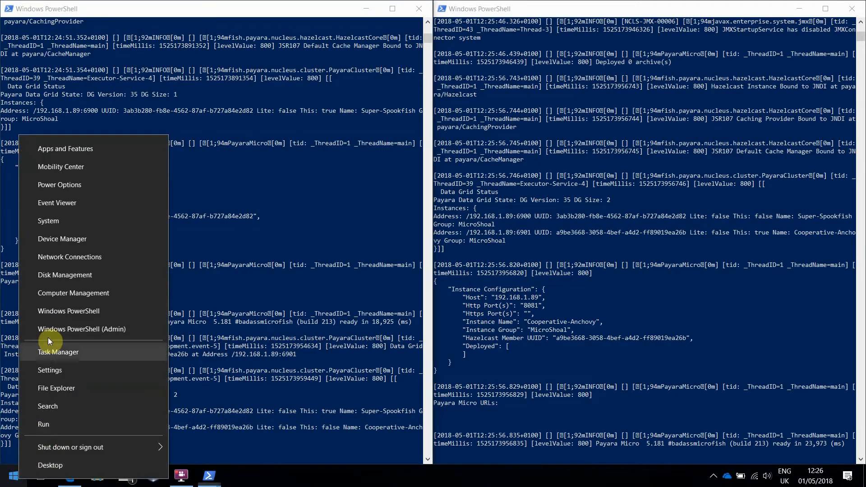
pyautogui.click(68, 311)
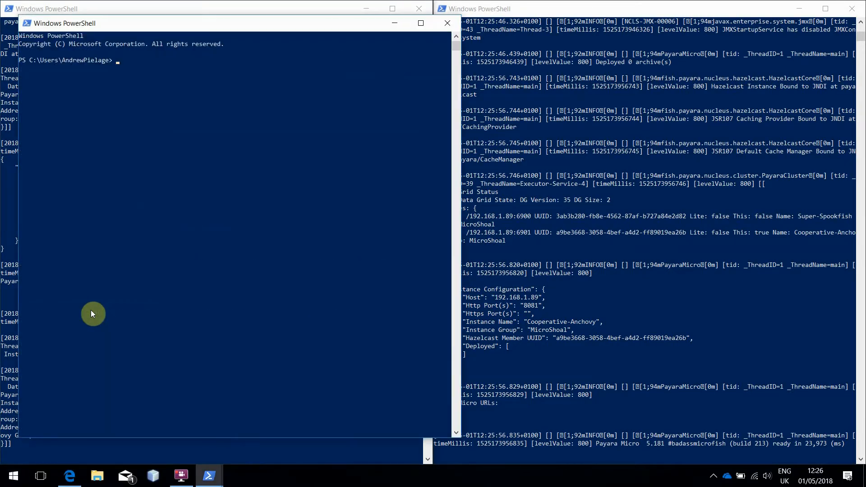
pyautogui.write('cd D')
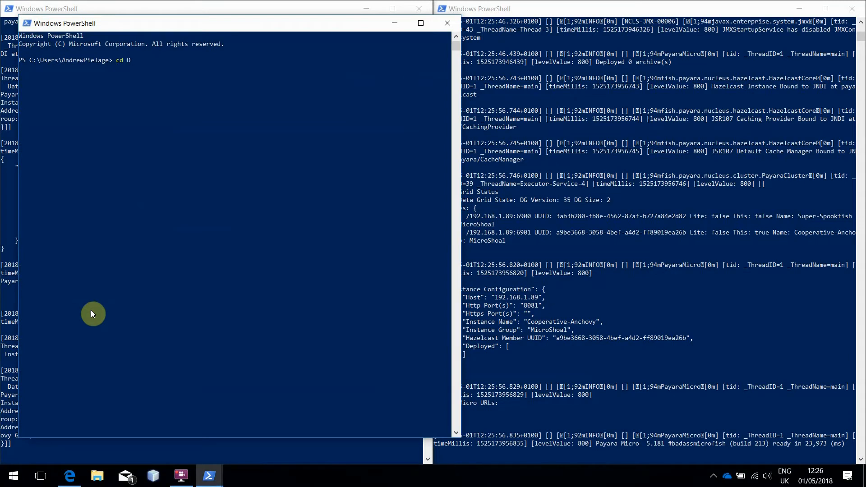
pyautogui.press('Return')
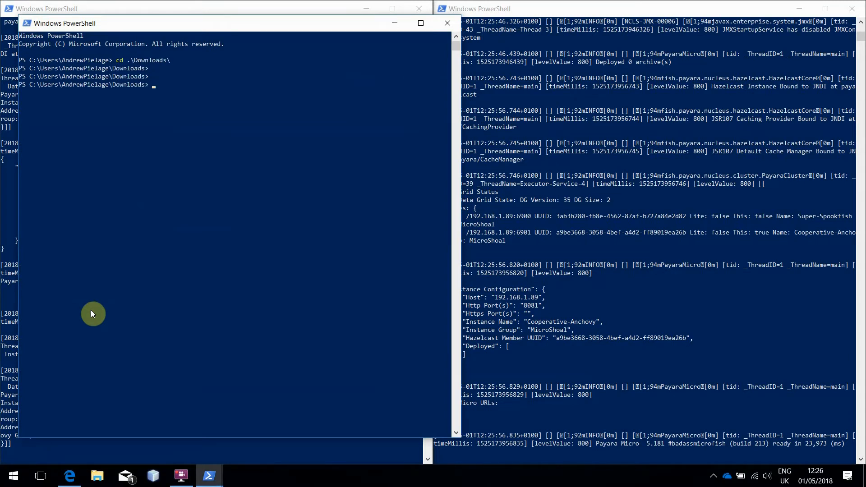
# - Run payara-micro-5.181.jar with --autobindhttp and --deploy .\clusterjsp.war
pyautogui.write('java')
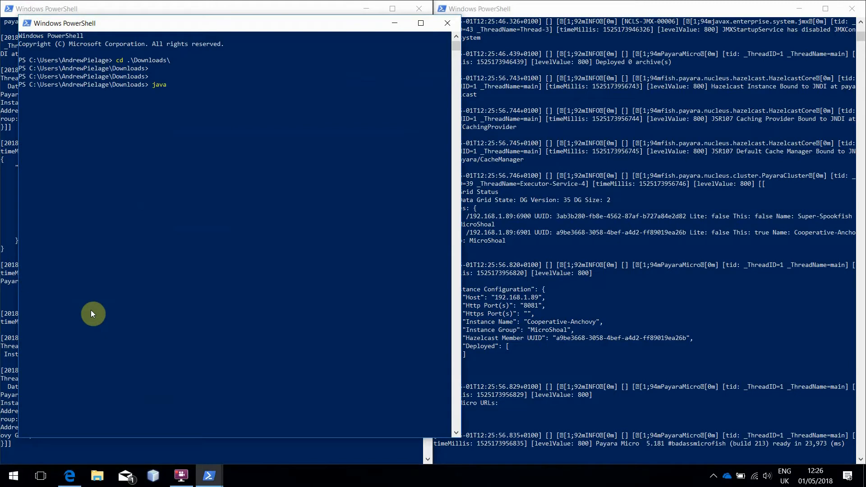
pyautogui.write('-jar pa')
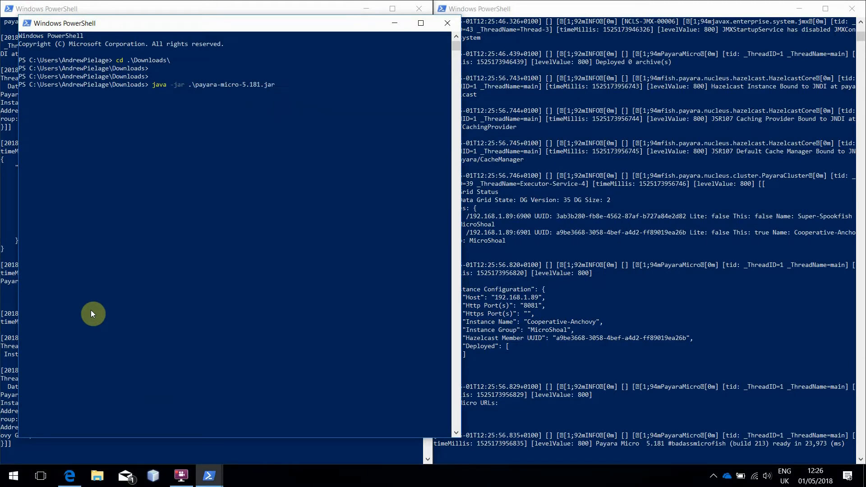
pyautogui.write('--autobindhh')
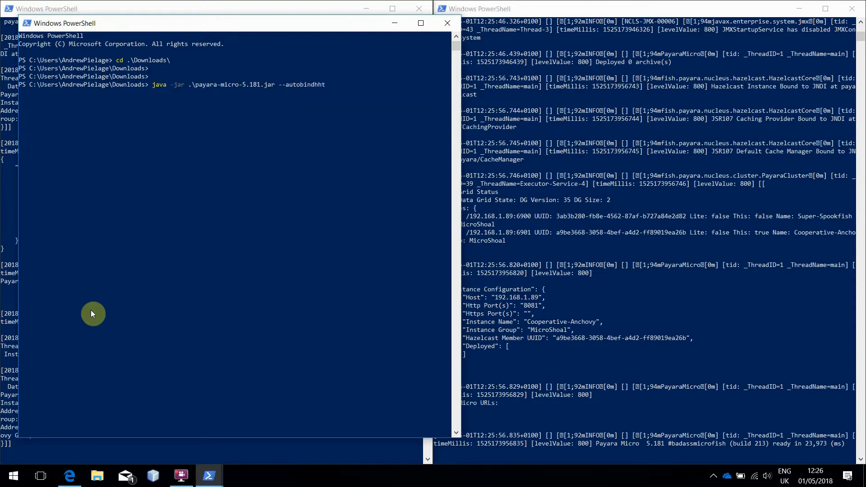
pyautogui.write('tp')
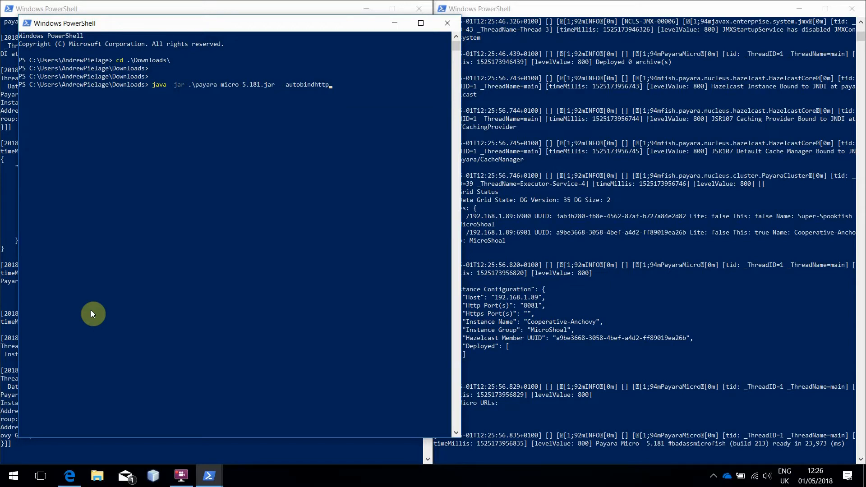
pyautogui.write('--depl')
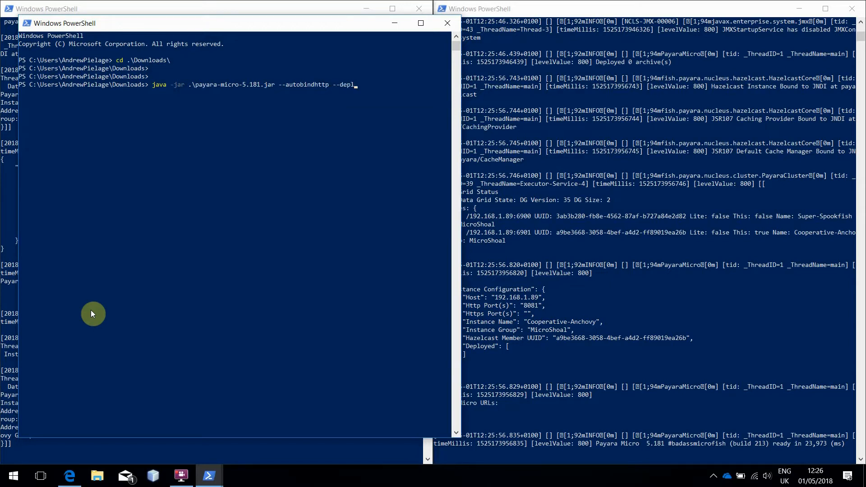
pyautogui.write('oy')
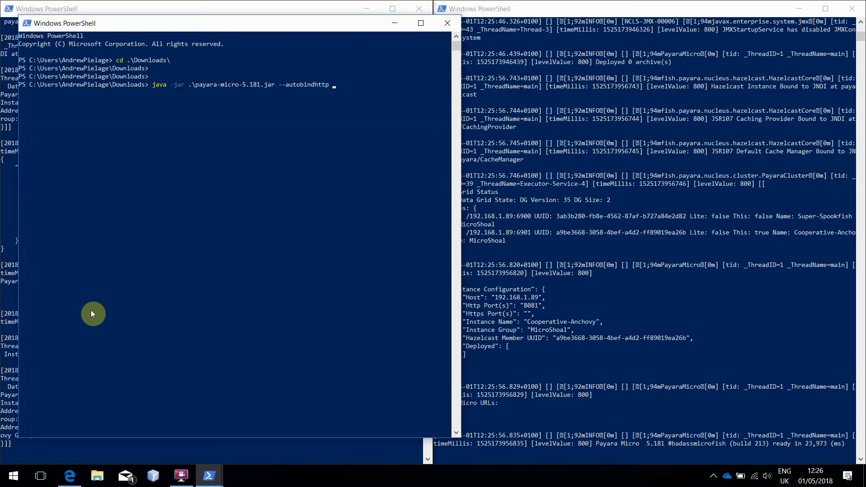
pyautogui.write('.\\clusterjsp.war')
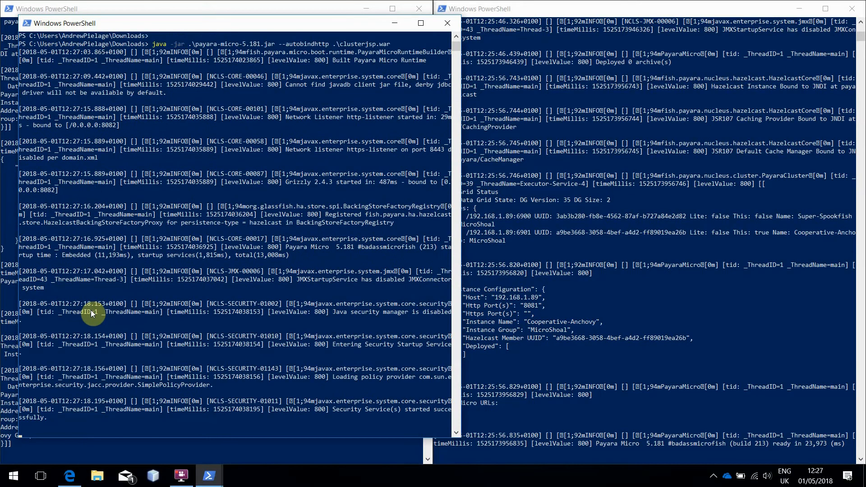
# - Scroll the console output to see Data Grid Size 3, HTTP port 8082 and the clusterjsp URL
pyautogui.scroll(-3)
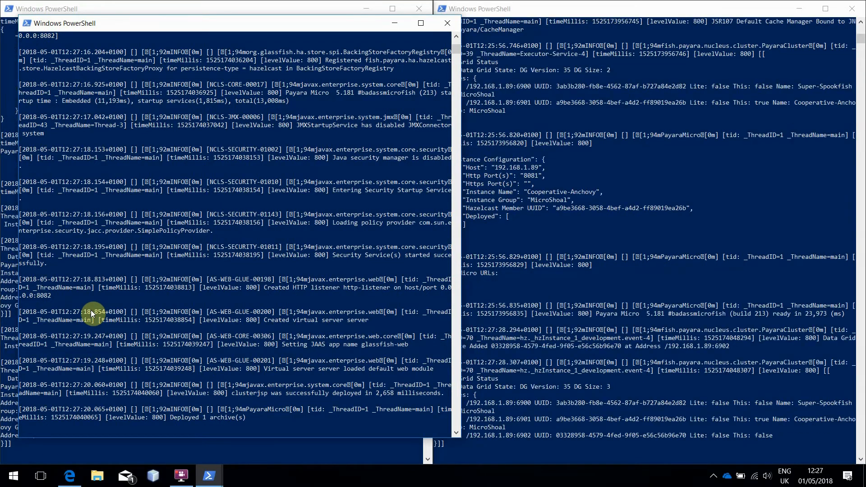
pyautogui.scroll(-3)
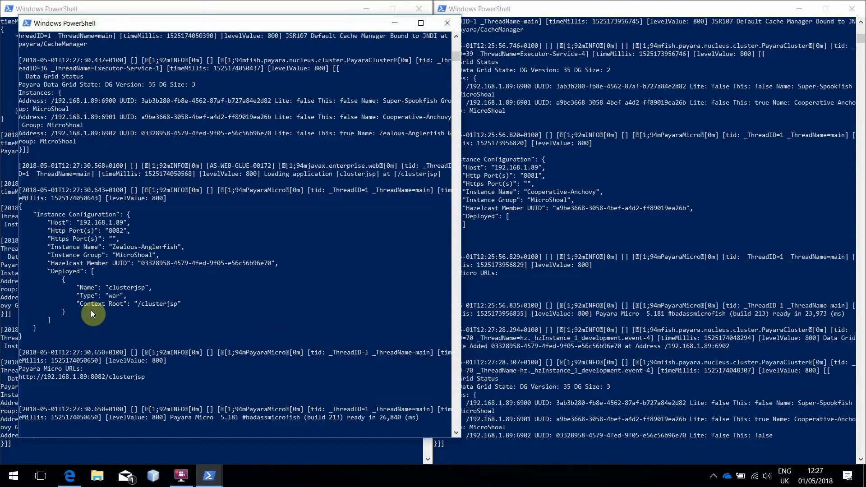
pyautogui.moveTo(195, 332)
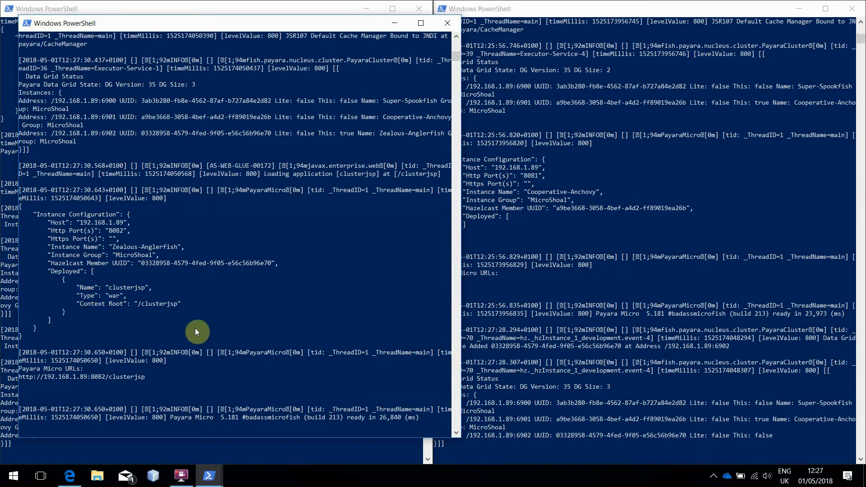
pyautogui.moveTo(188, 244)
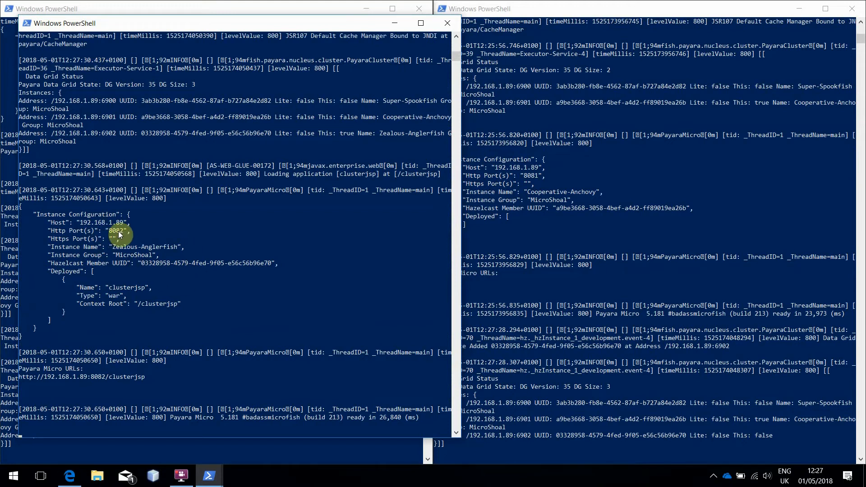
pyautogui.moveTo(161, 314)
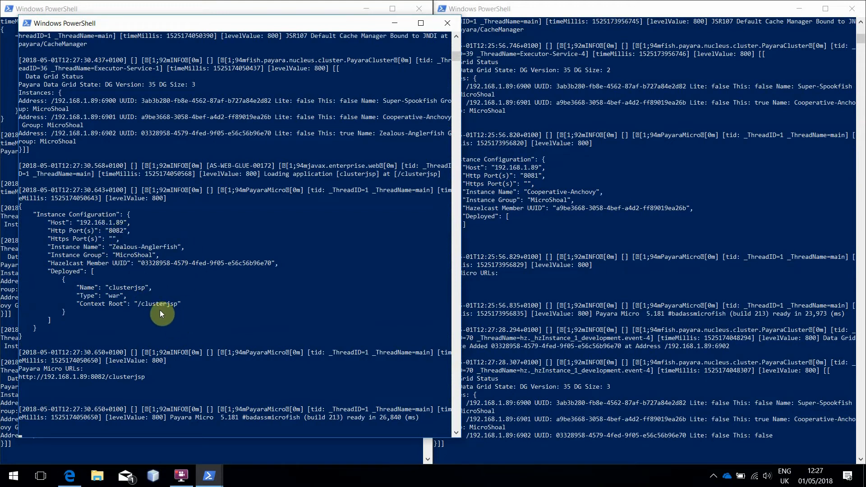
pyautogui.moveTo(87, 434)
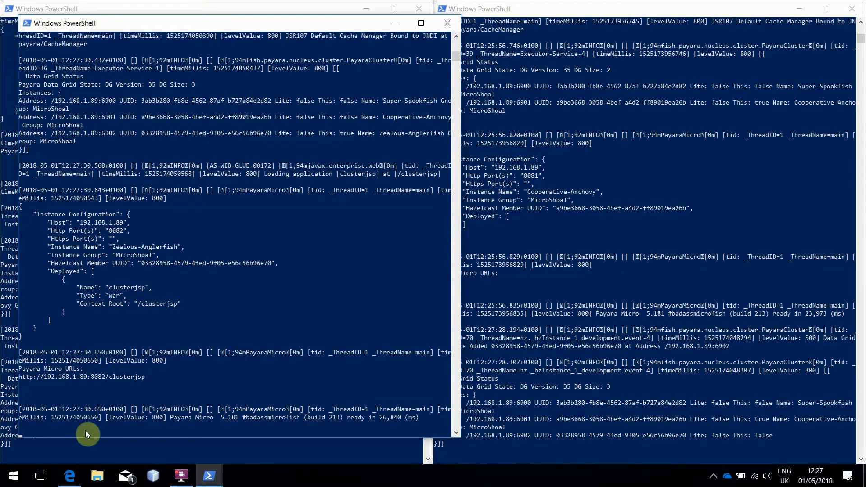
# - Load localhost:8082/clusterjsp in a new Edge tab
pyautogui.click(69, 476)
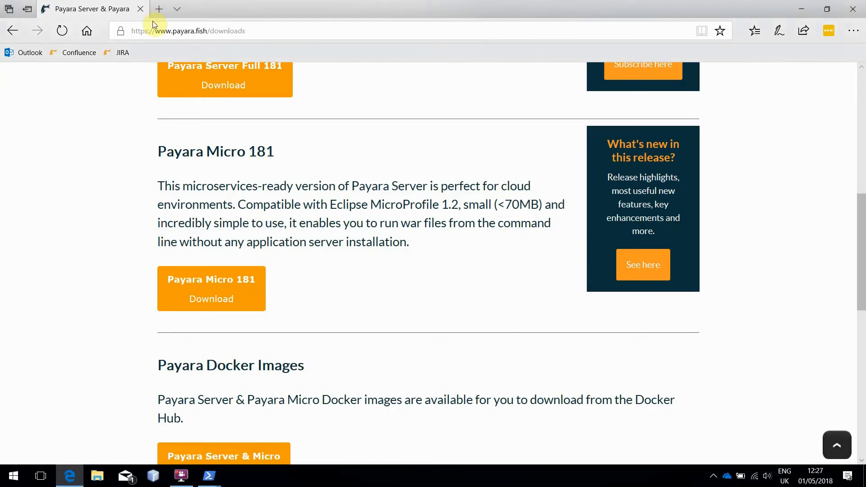
pyautogui.click(159, 9)
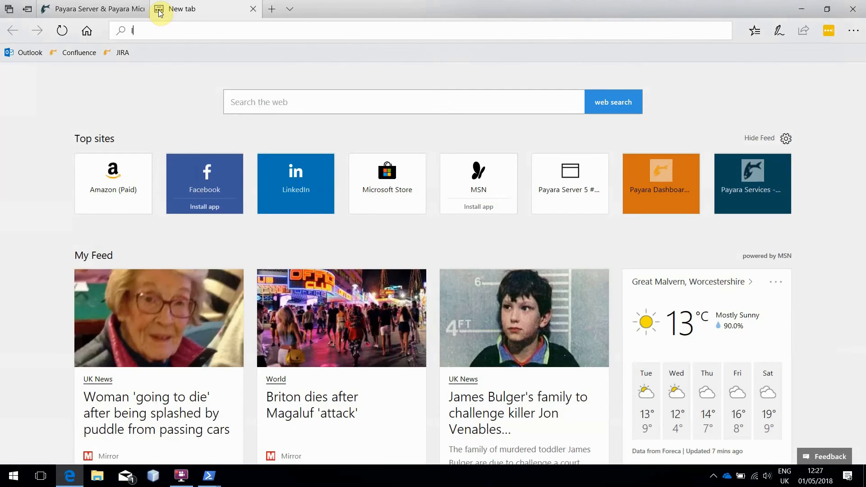
pyautogui.write('localhost:8080/cluster')
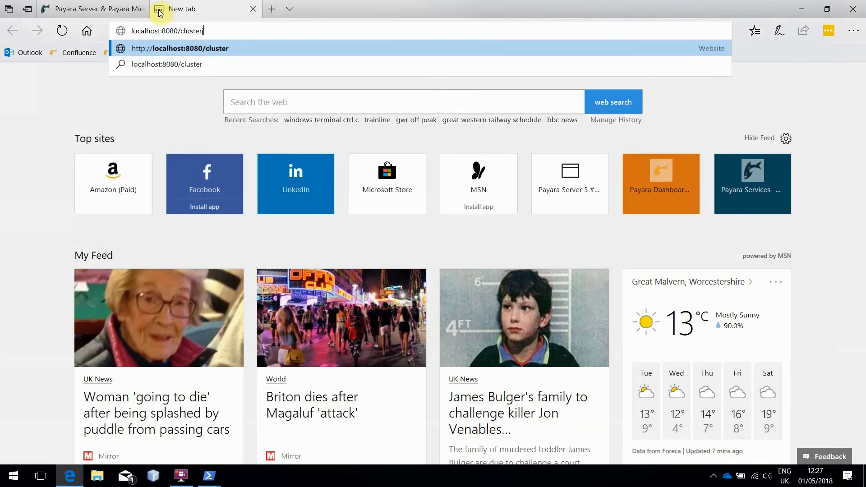
pyautogui.write('jsp')
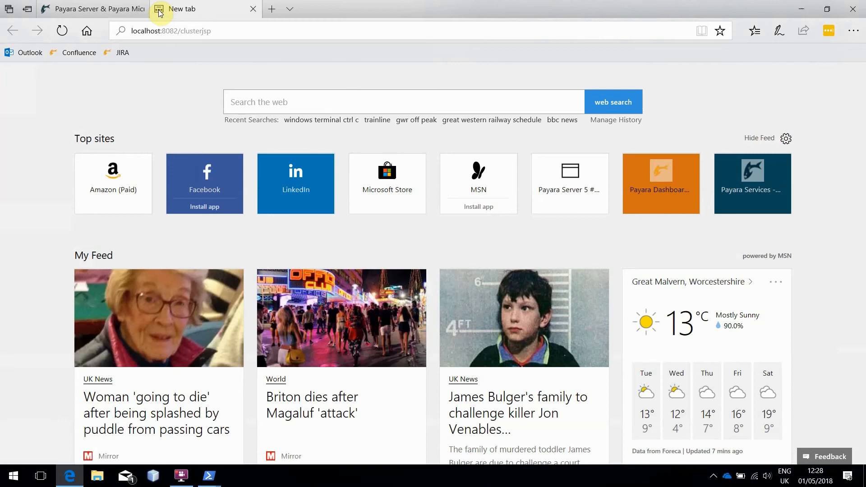
pyautogui.press('Return')
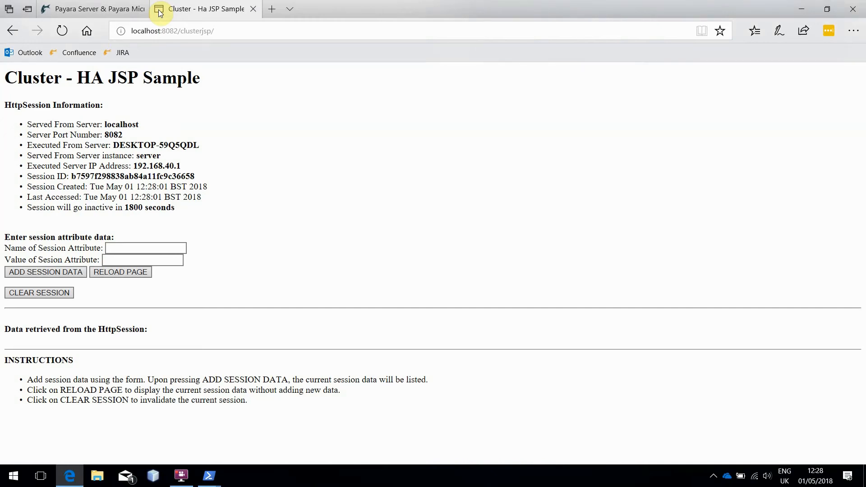
pyautogui.moveTo(171, 8)
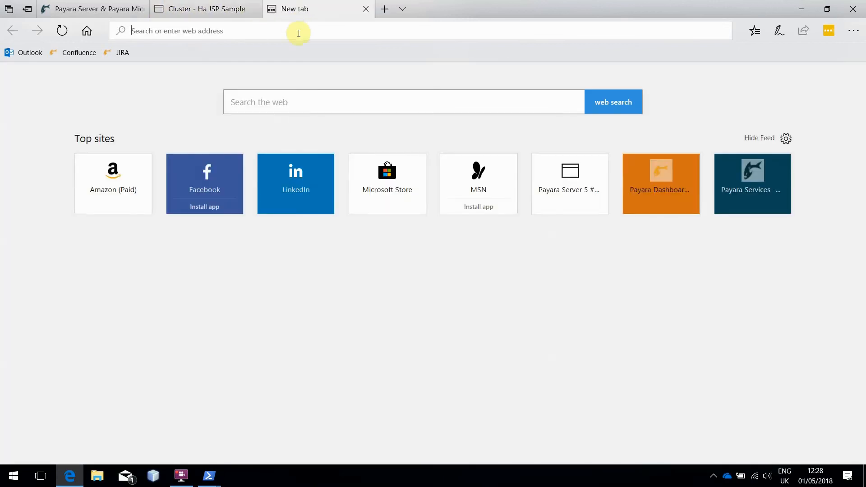
# - Go to the payara/payara repository on github.com
pyautogui.write('github.com/')
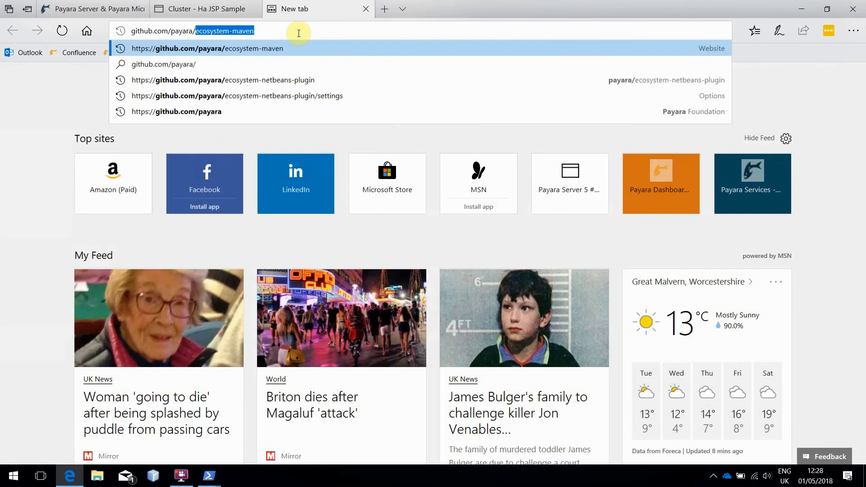
pyautogui.write('paya')
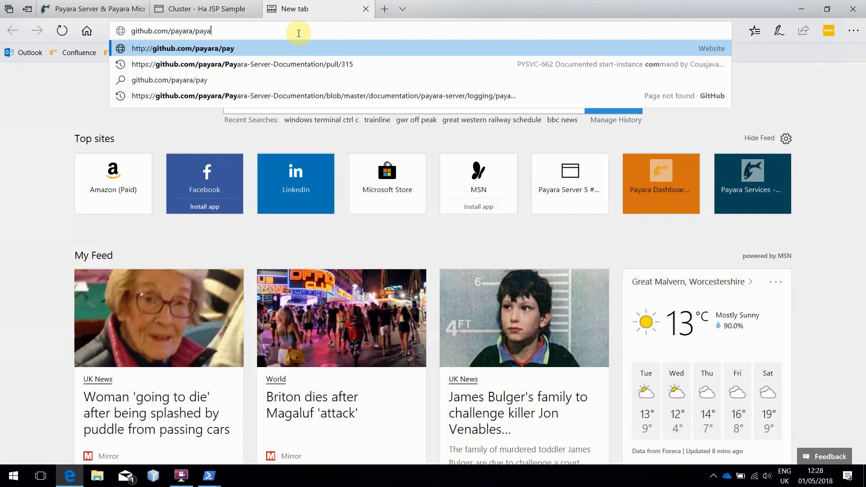
pyautogui.click(182, 48)
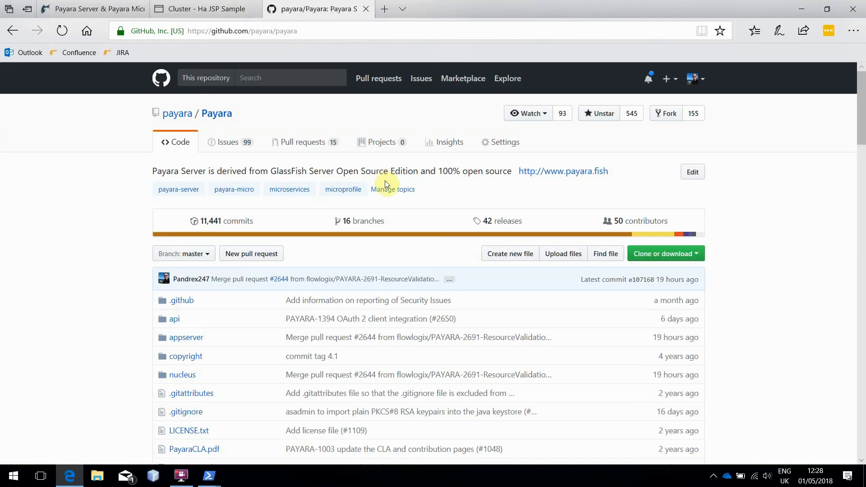
pyautogui.scroll(-3)
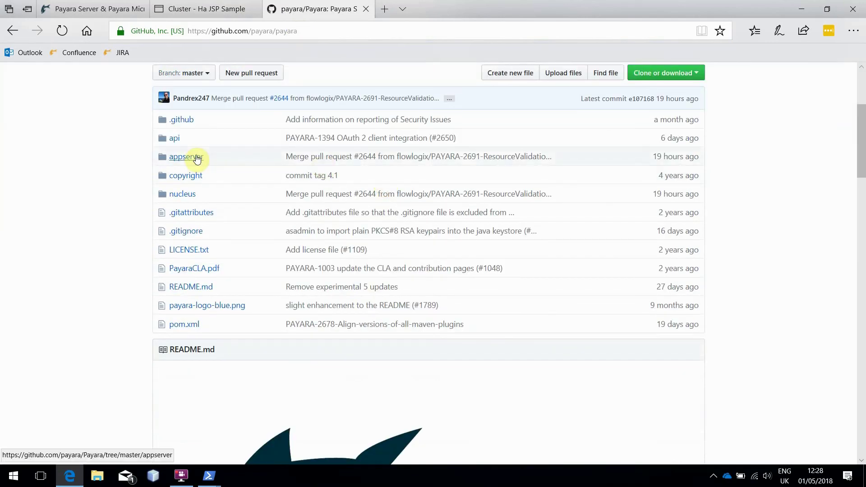
# - Navigate into appserver/extras/payara-micro
pyautogui.click(186, 157)
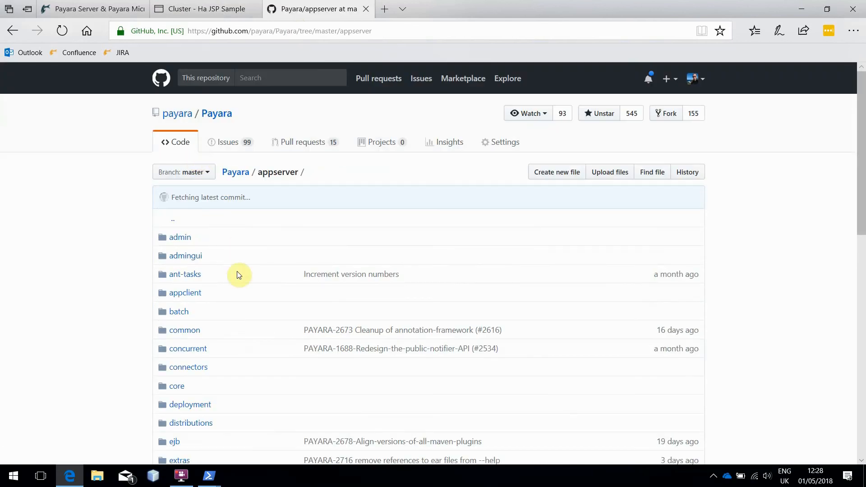
pyautogui.scroll(-3)
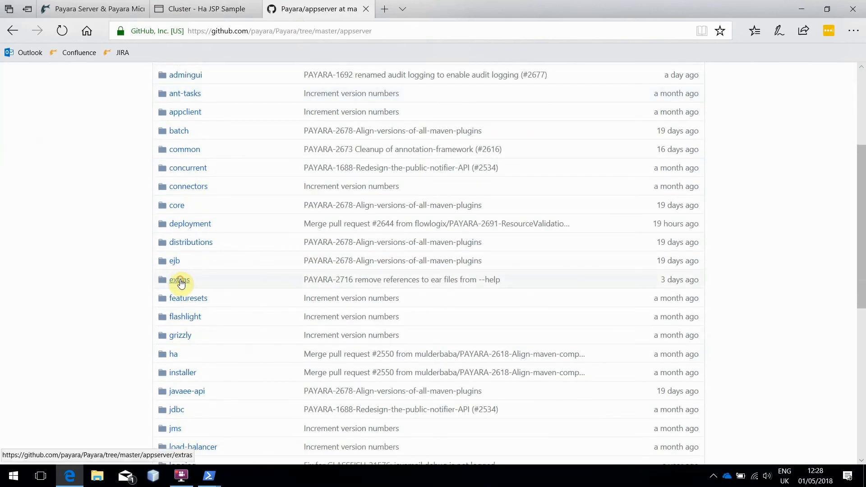
pyautogui.click(180, 280)
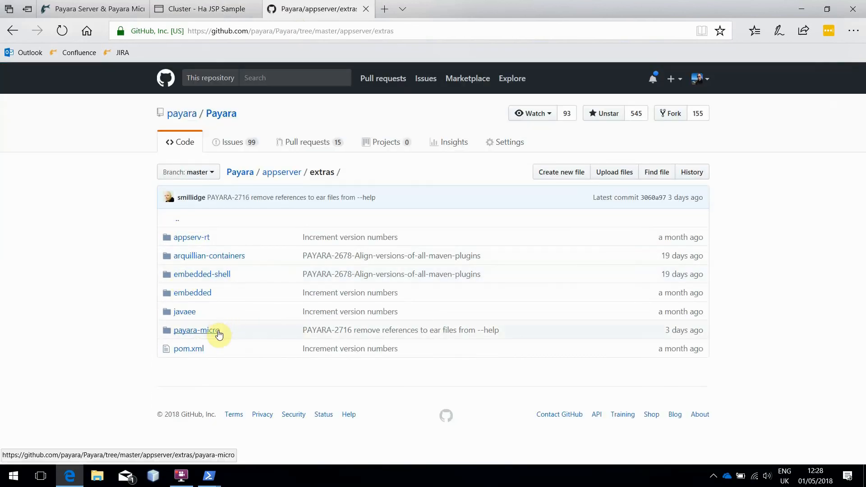
pyautogui.click(197, 330)
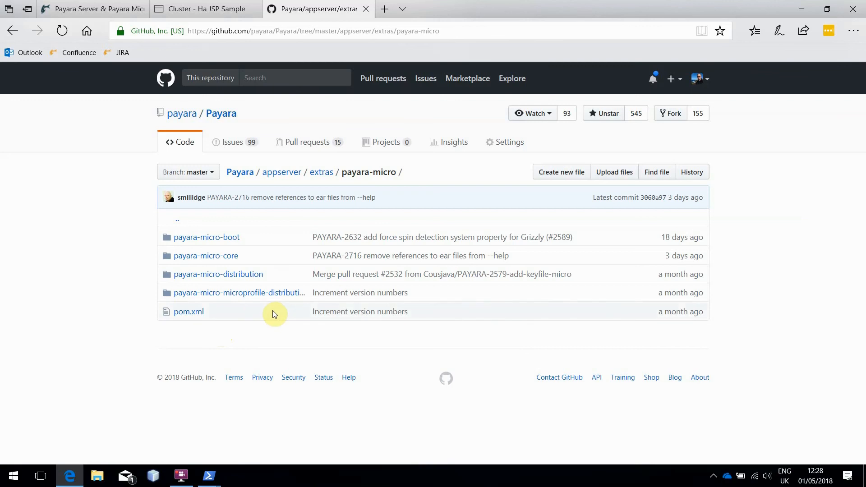
pyautogui.moveTo(369, 189)
pyautogui.write('doc')
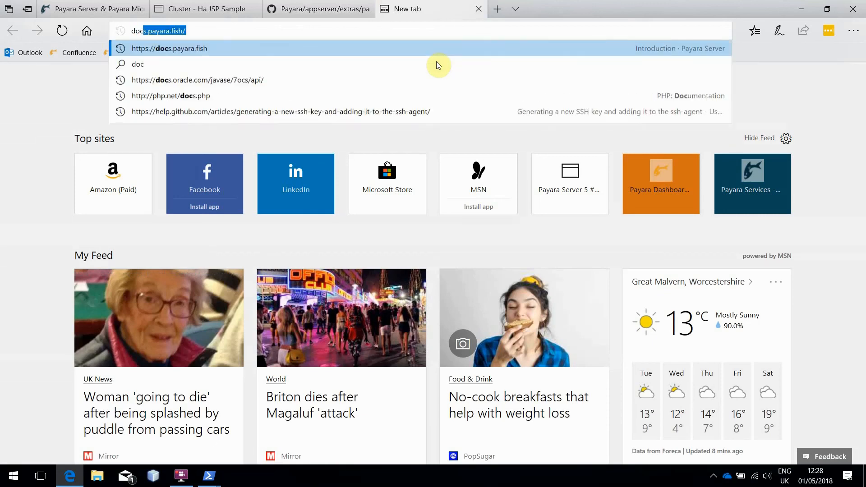
# - Go to docs.payara.fish via the address-bar suggestion
pyautogui.click(168, 48)
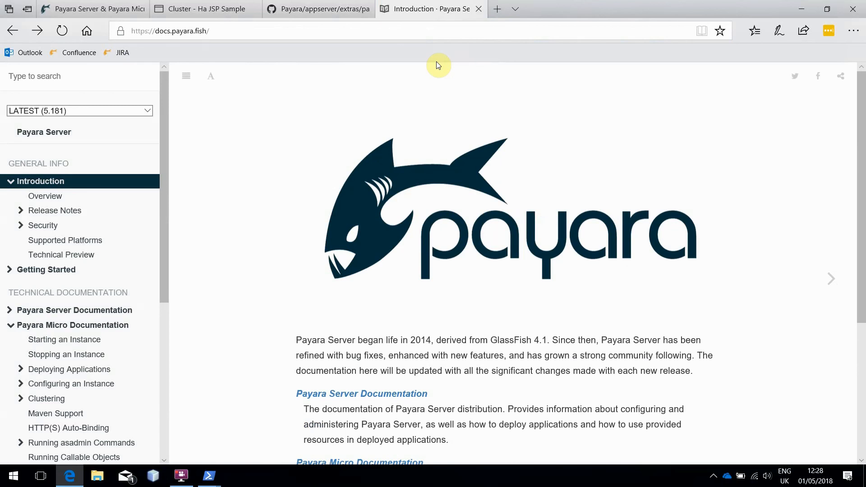